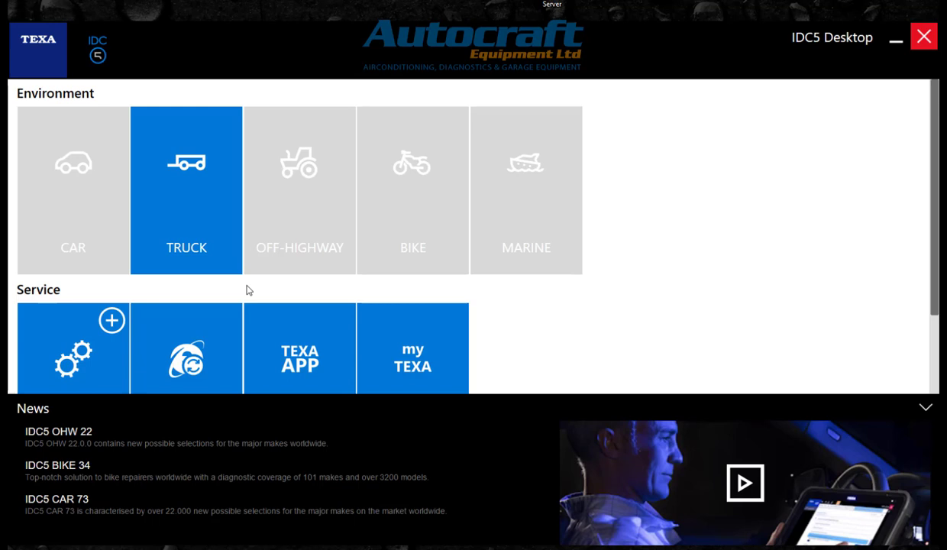
# Step: Enter the TRUCK environment to show the Diagnosis categories (Truck, Bus & Coach, Trailers)
pyautogui.click(185, 190)
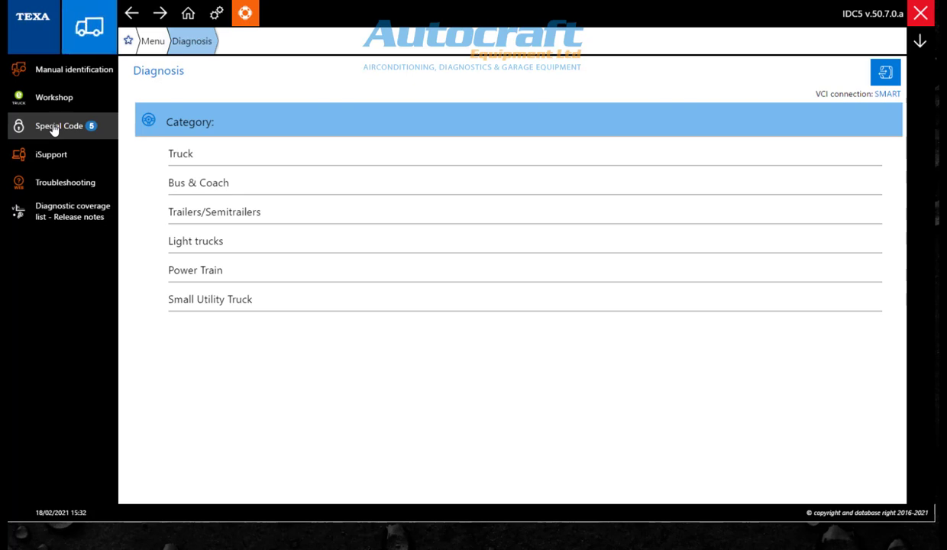
# Step: Show the Special Code off-line status: 5 special adjustments, service enabled, expiring 20/02/2021
pyautogui.click(59, 125)
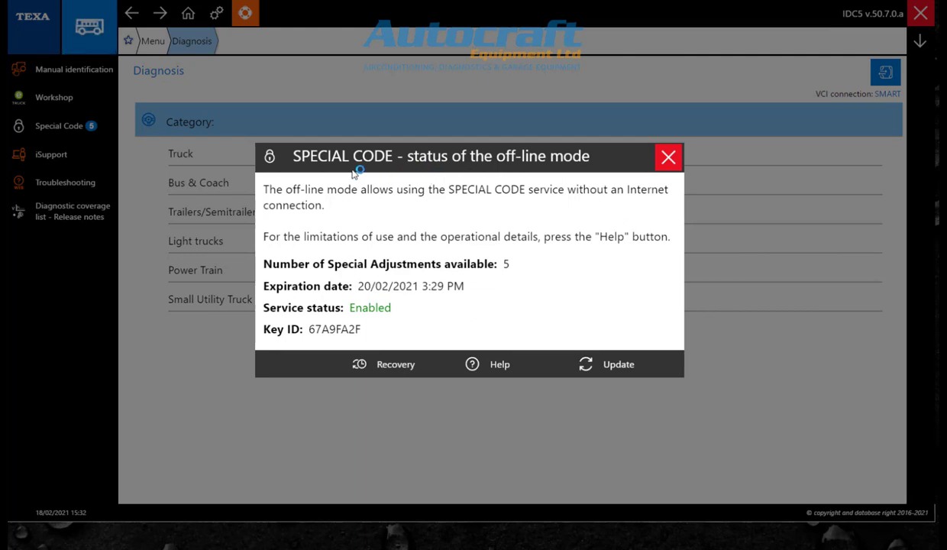
pyautogui.moveTo(547, 443)
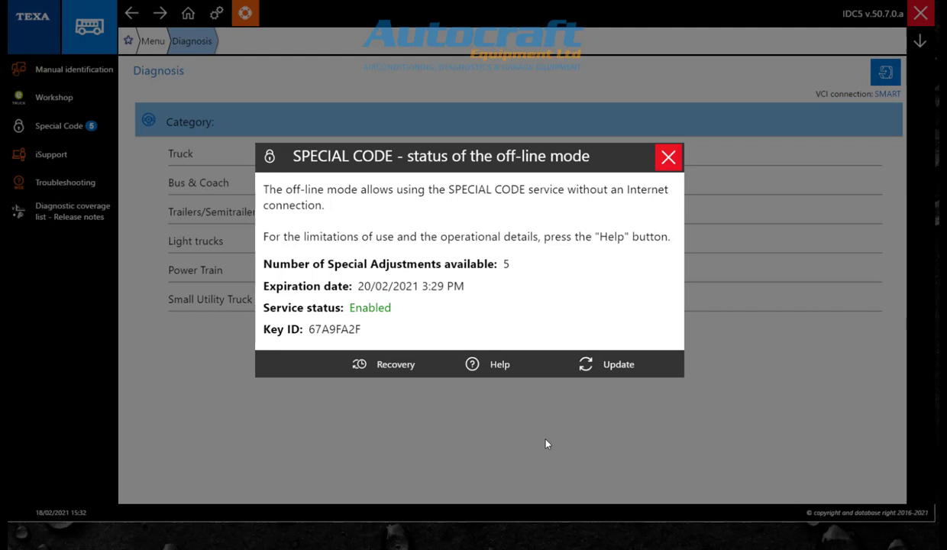
pyautogui.moveTo(530, 437)
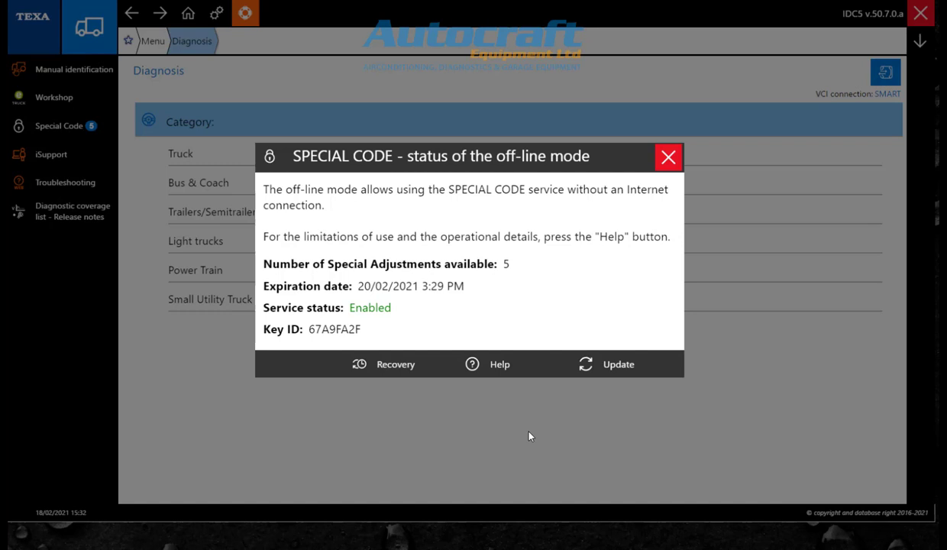
pyautogui.click(88, 27)
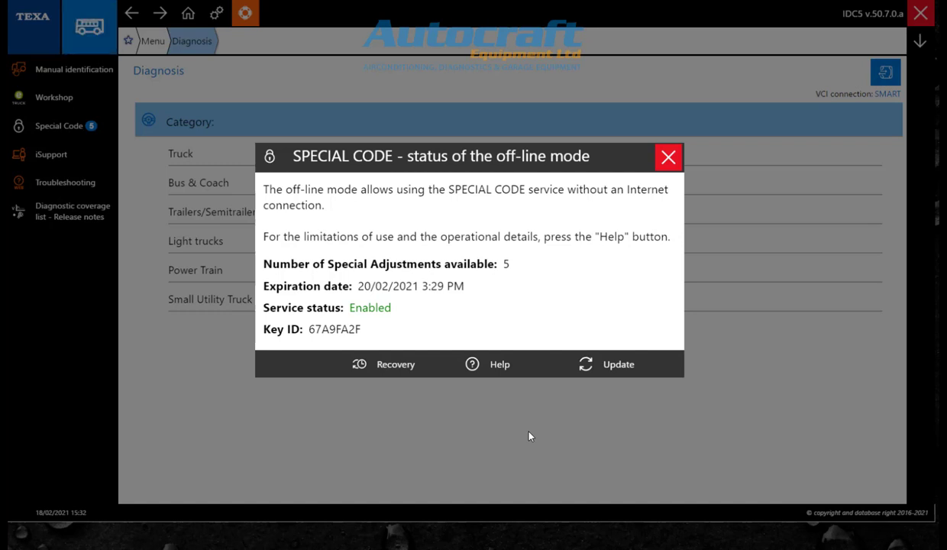
pyautogui.moveTo(350, 425)
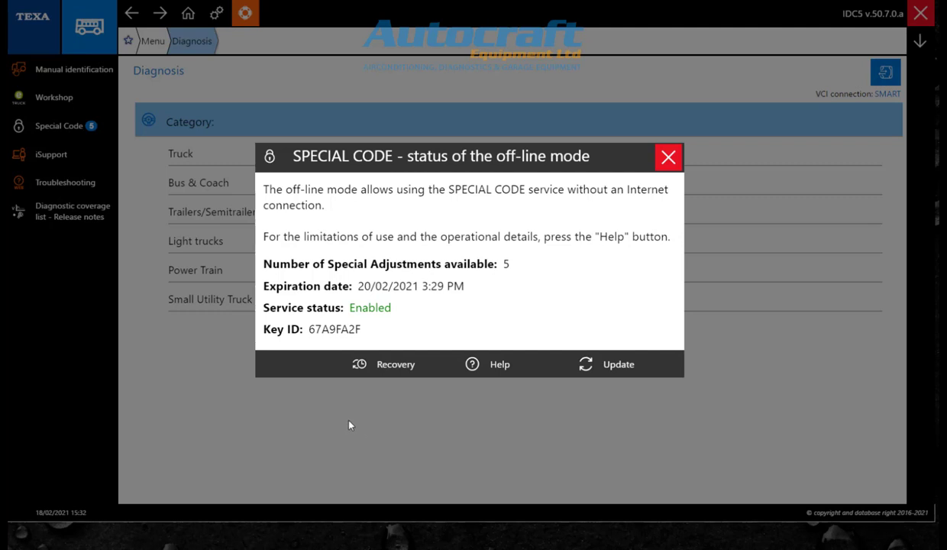
pyautogui.moveTo(339, 423)
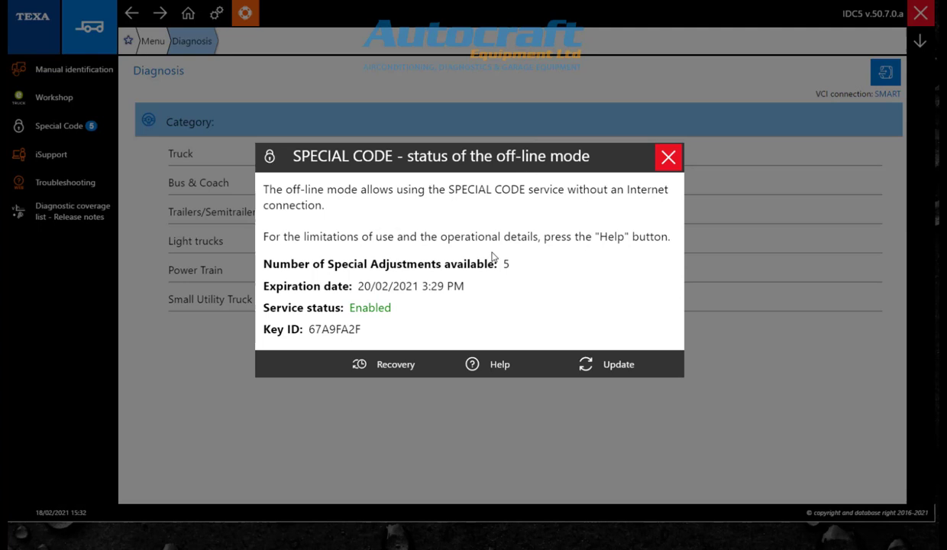
pyautogui.moveTo(501, 265)
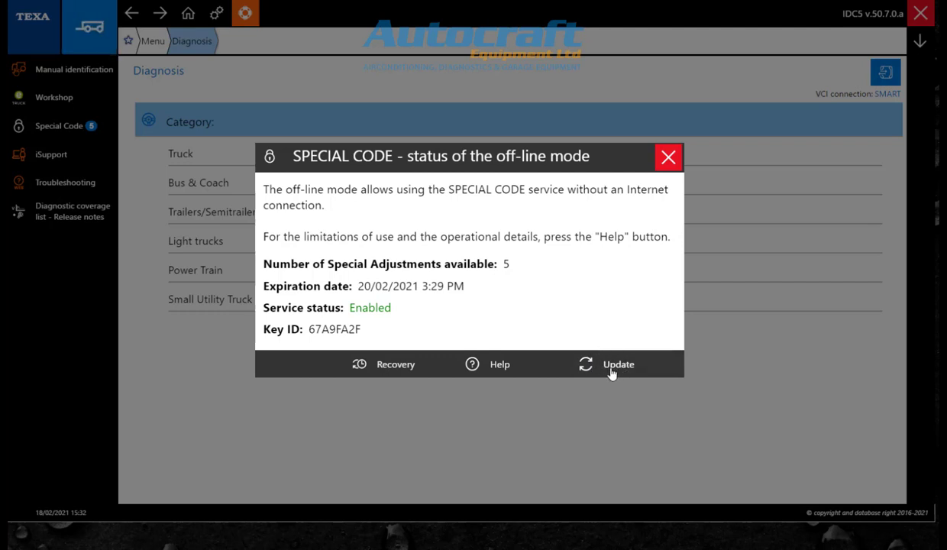
pyautogui.moveTo(607, 371)
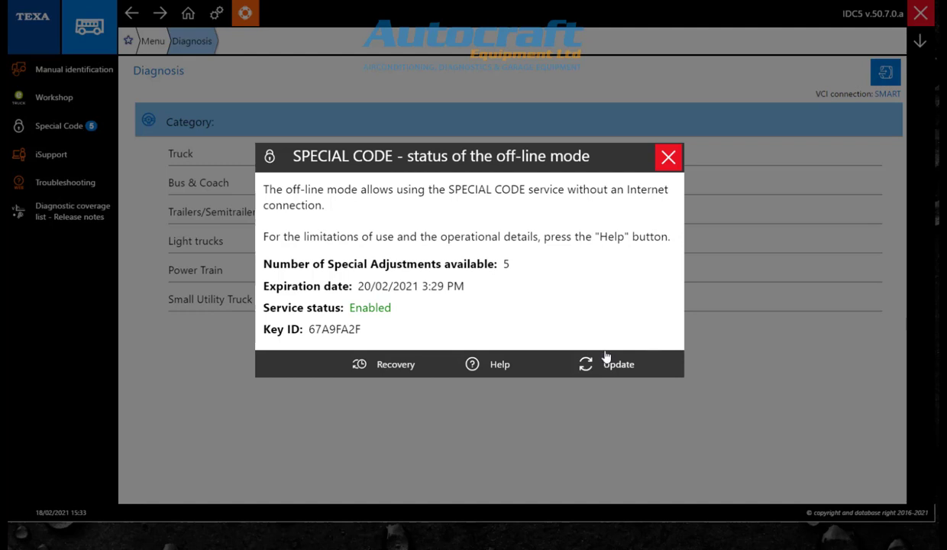
pyautogui.moveTo(348, 314)
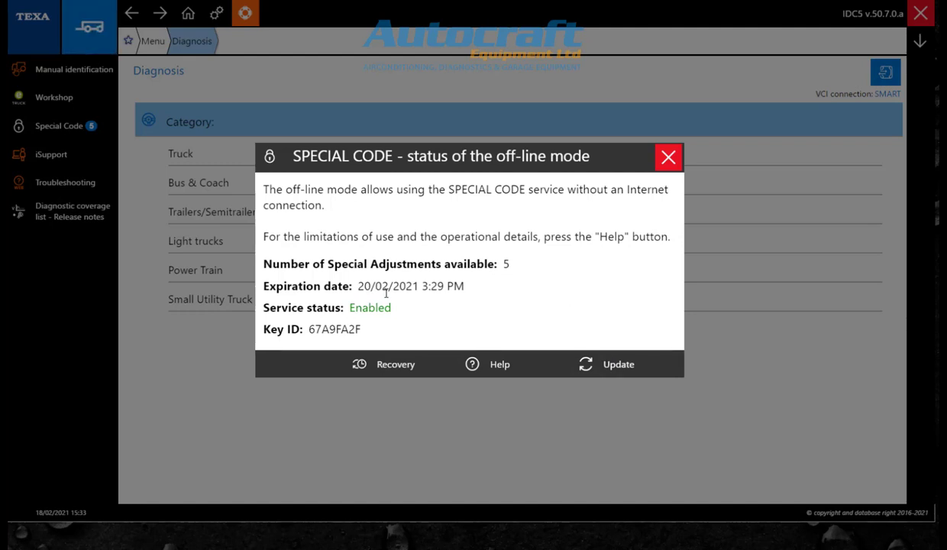
pyautogui.moveTo(387, 296)
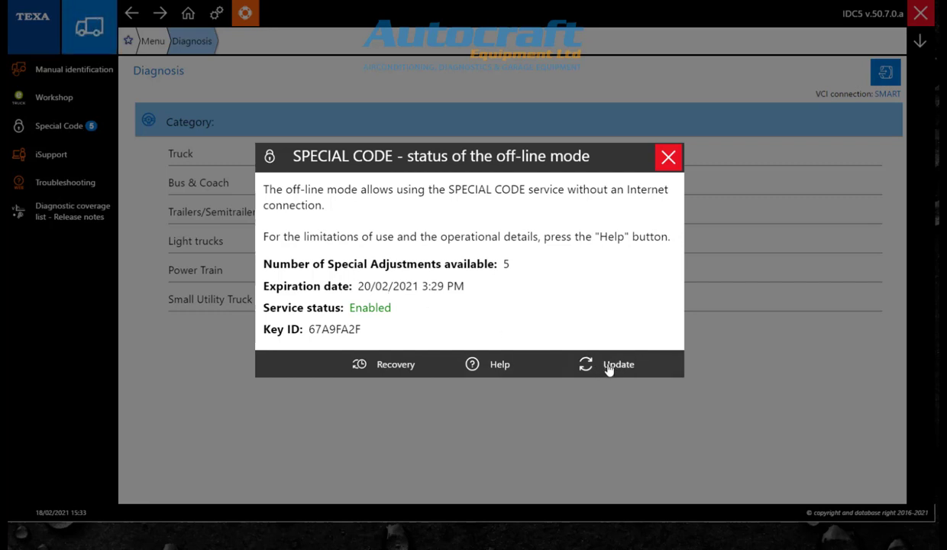
pyautogui.moveTo(600, 332)
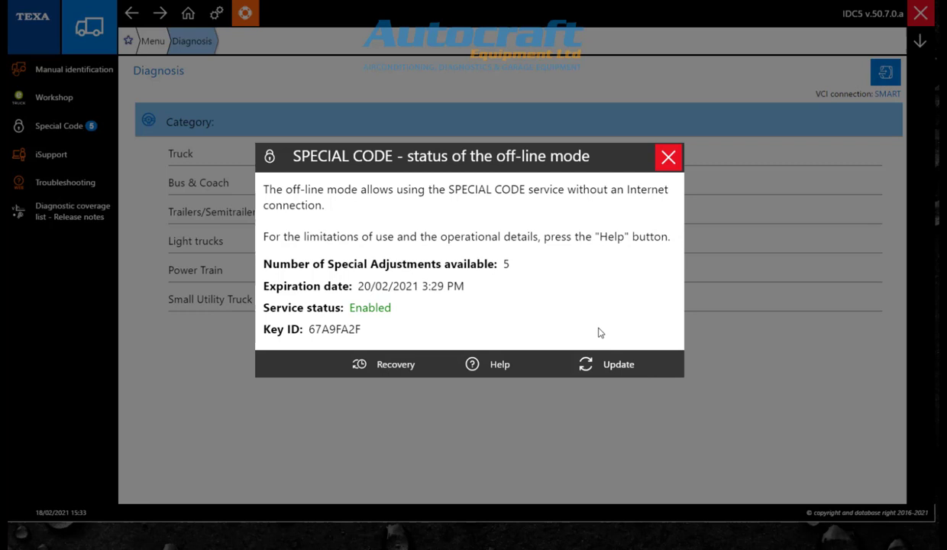
# Step: Dismiss the Special Code status window, reopen it from the sidebar, and dismiss it again
pyautogui.click(668, 157)
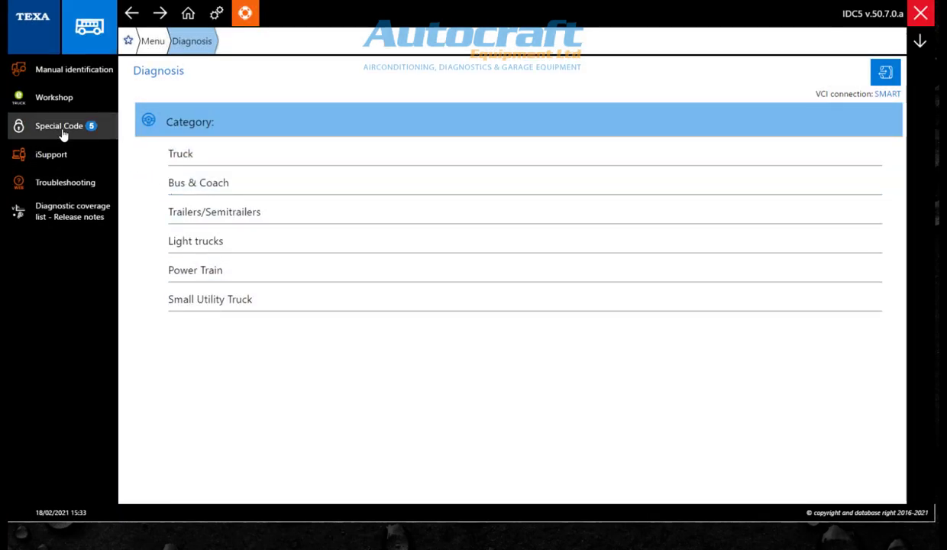
pyautogui.click(214, 211)
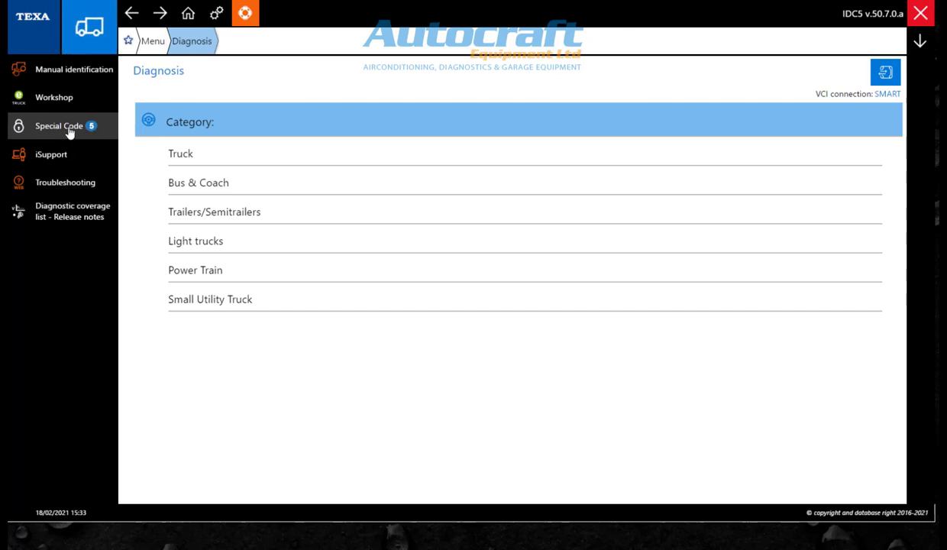
pyautogui.click(58, 125)
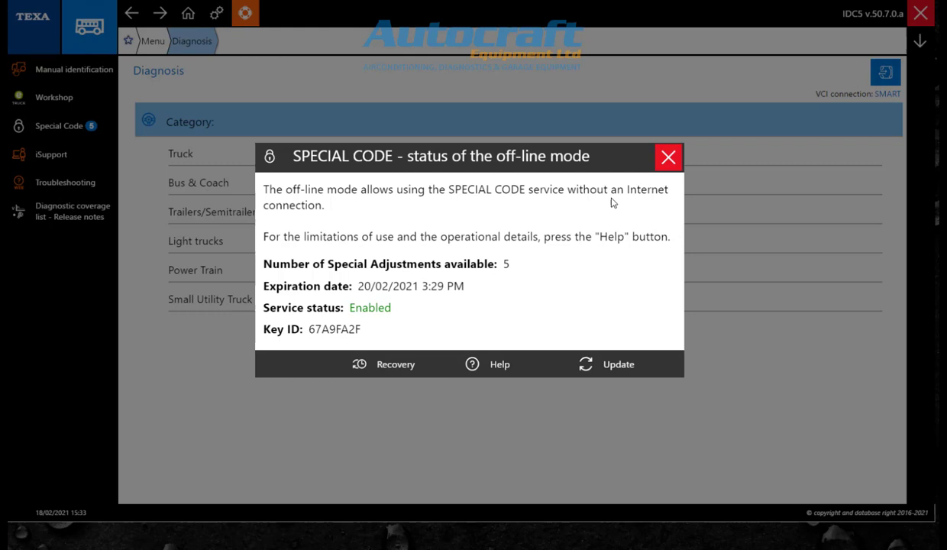
pyautogui.click(667, 158)
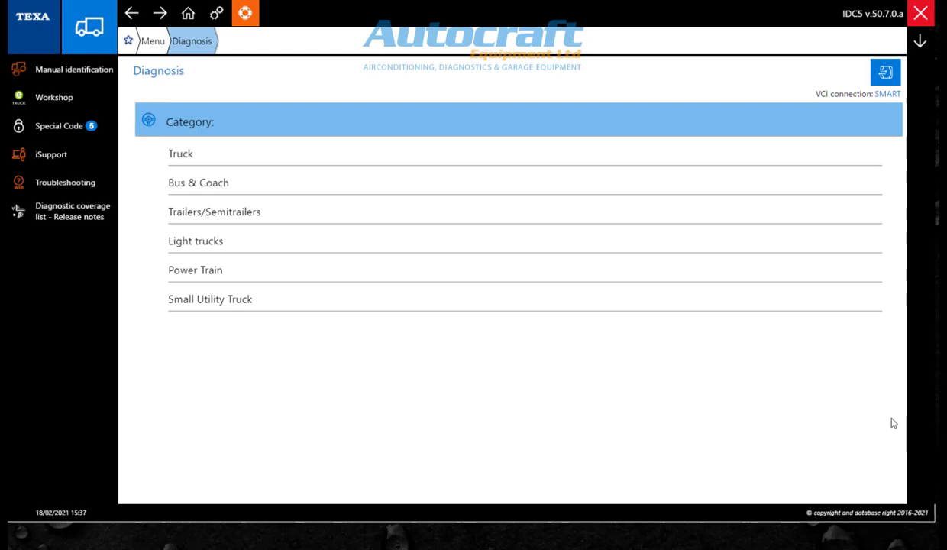
pyautogui.click(88, 27)
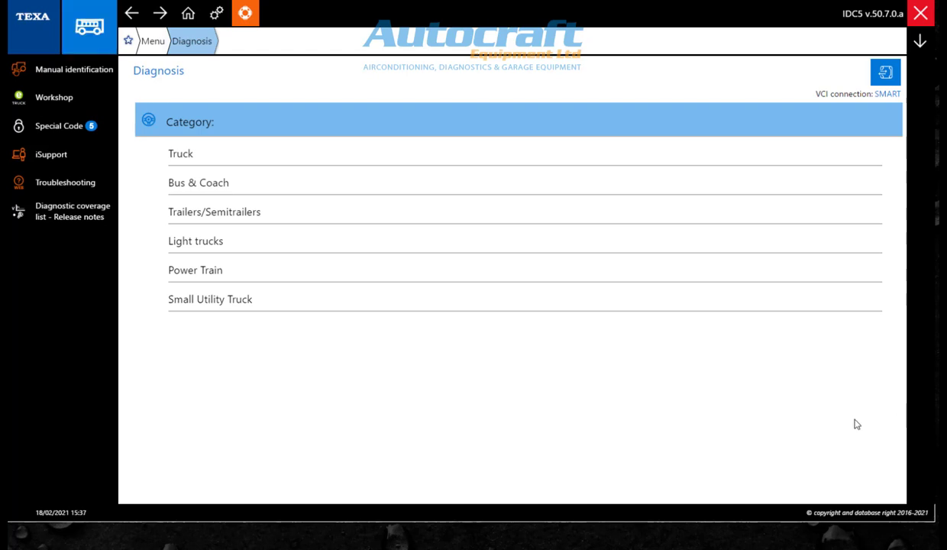